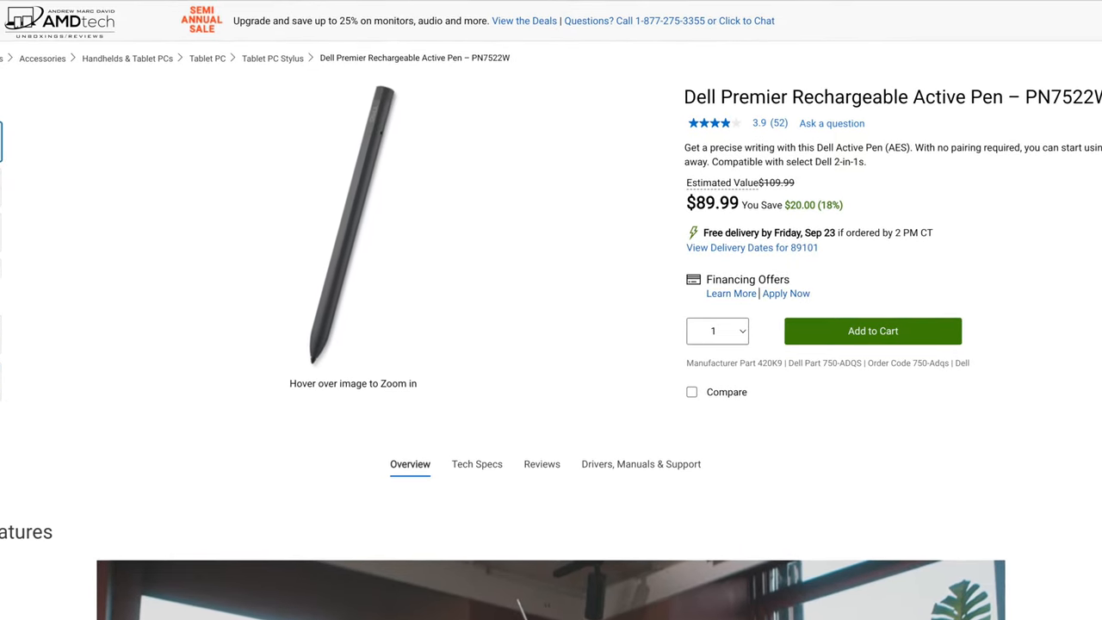
scroll("up", 3)
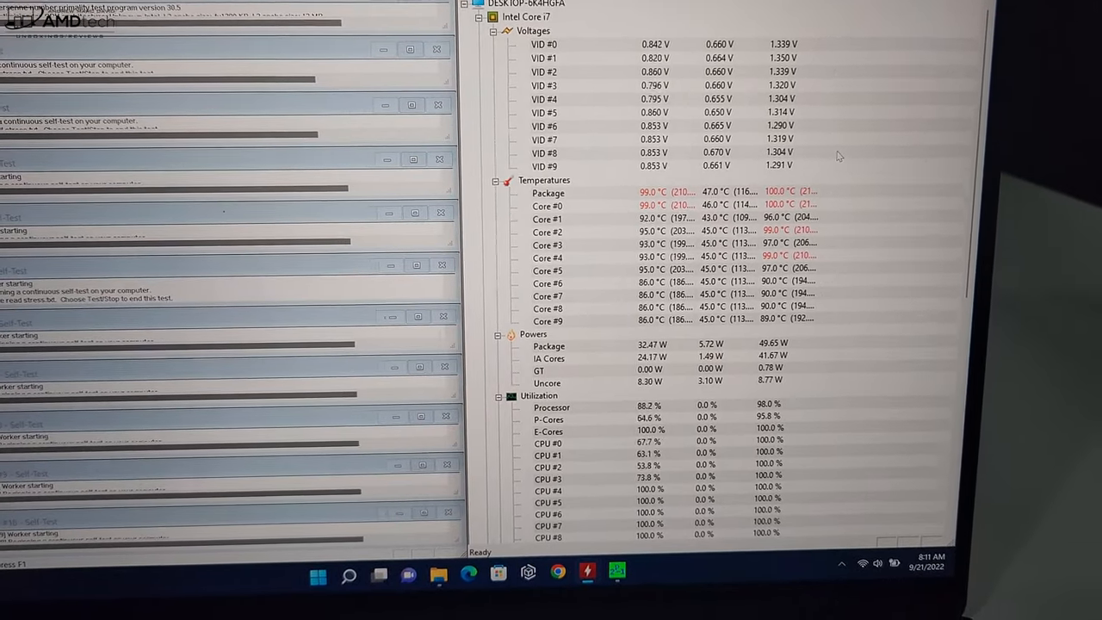
scroll("down", 3)
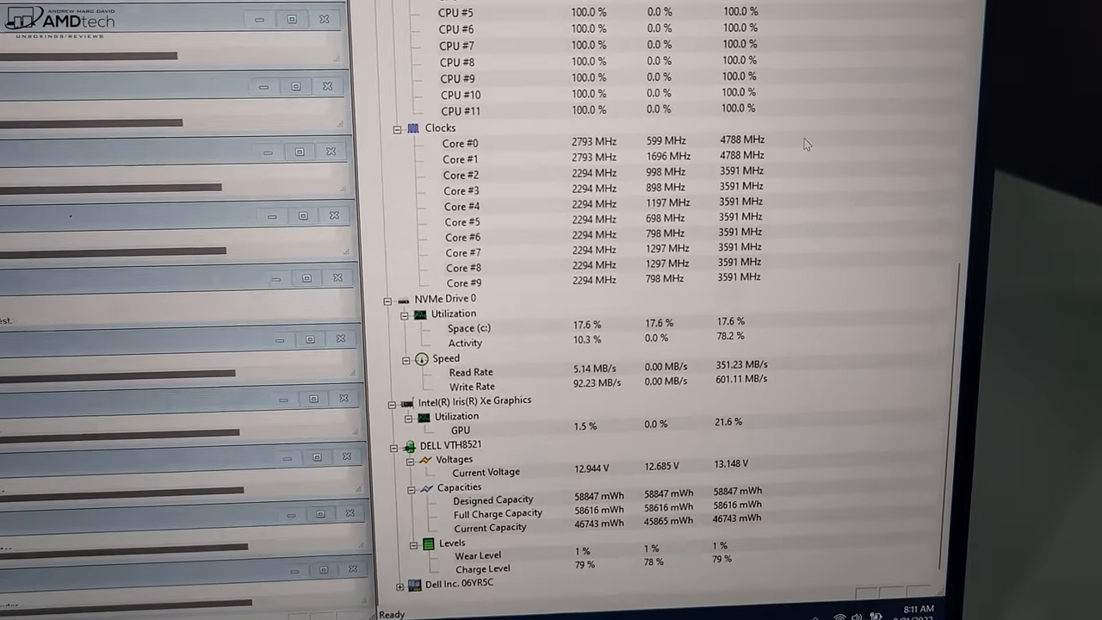
scroll("up", 3)
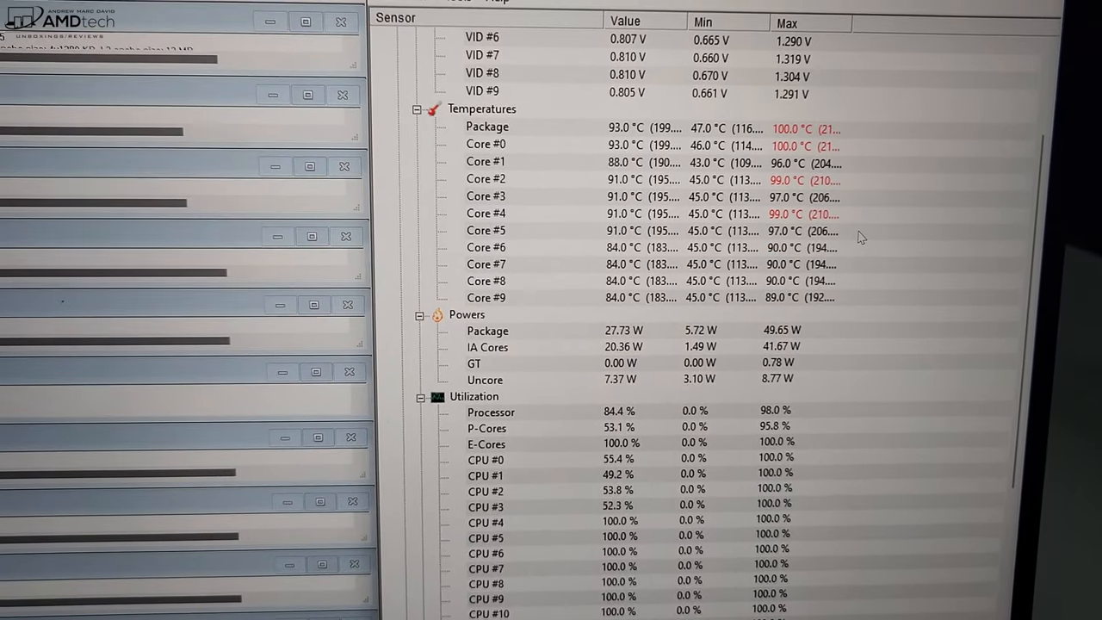
scroll("down", 3)
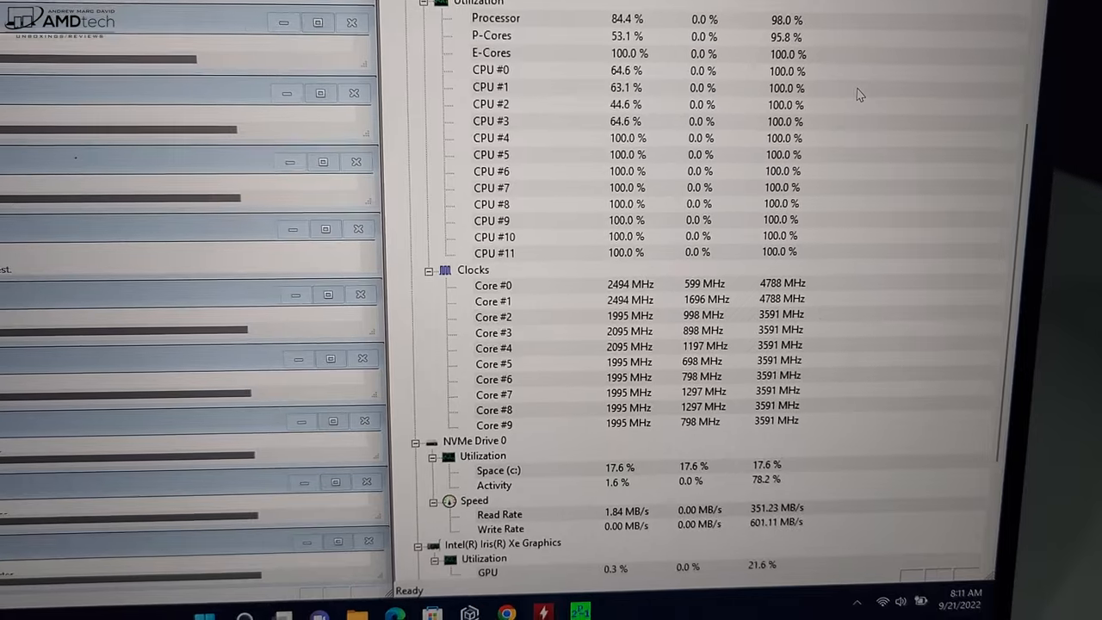